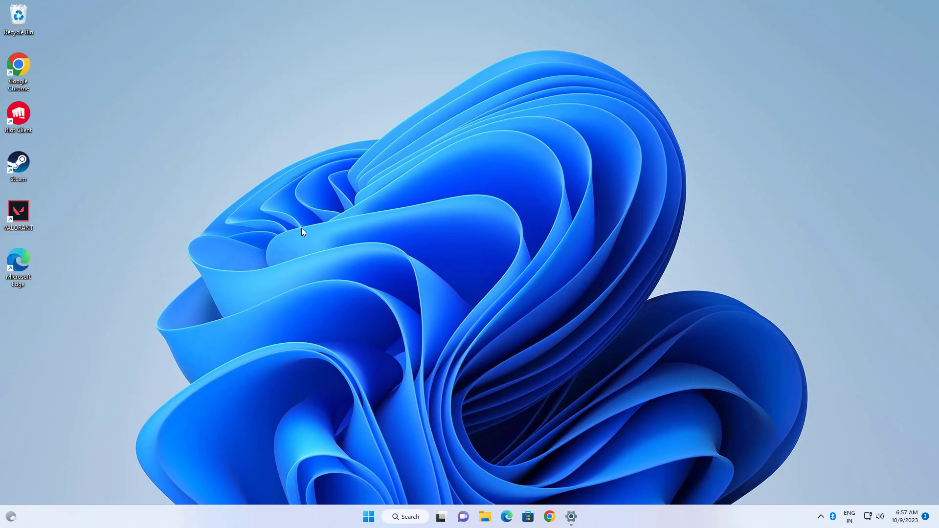
- Launch Run from Search and enter %temp% to open the user's temp folder
click(405, 516)
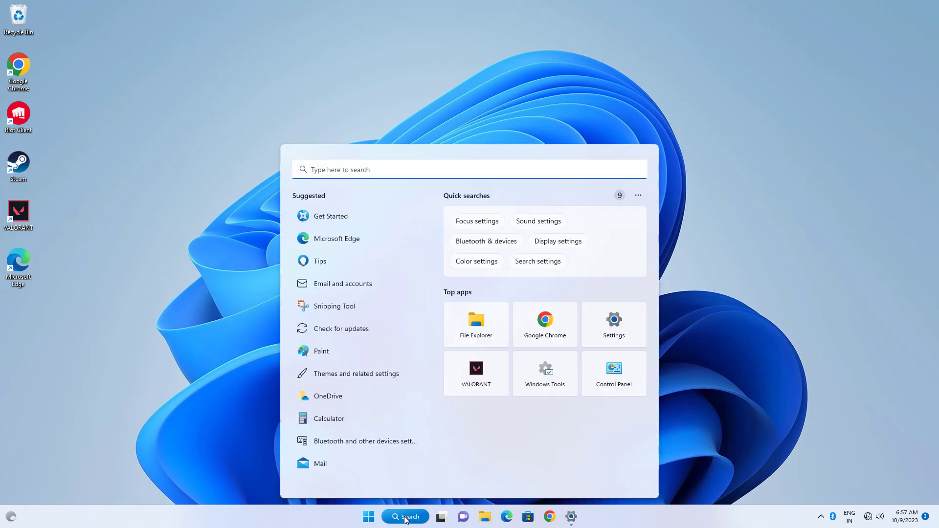
text(run)
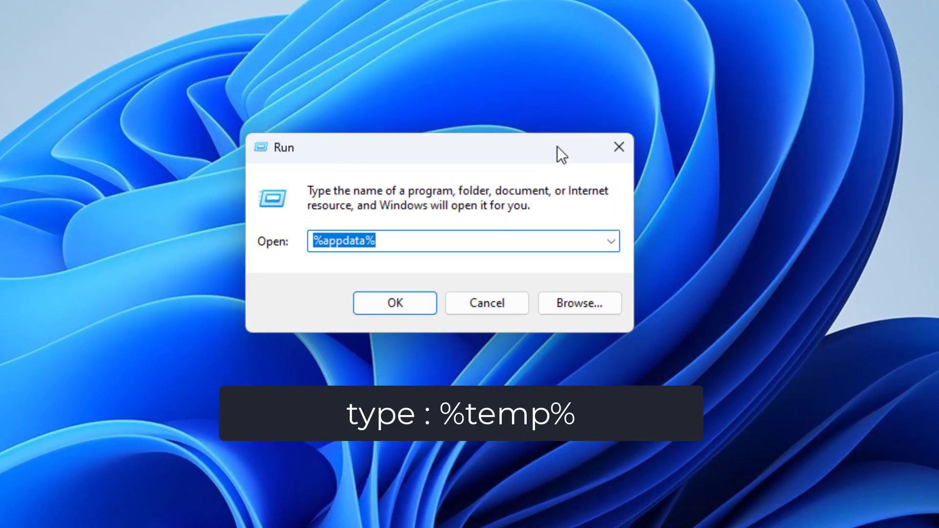
mouse_move(562, 75)
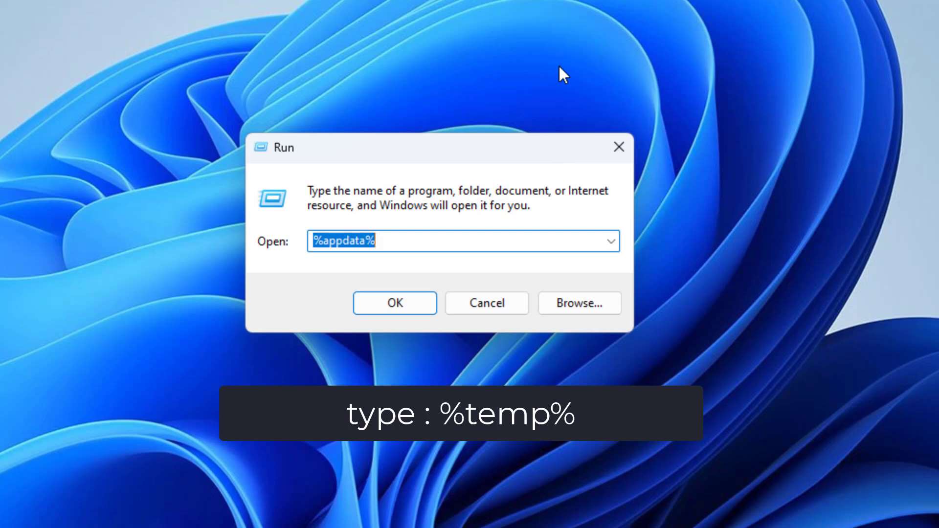
text(%)
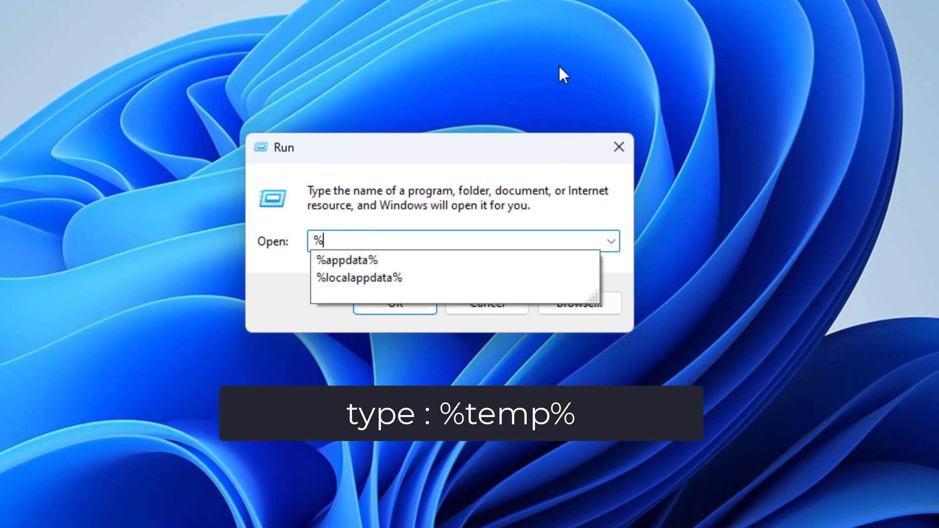
text(te)
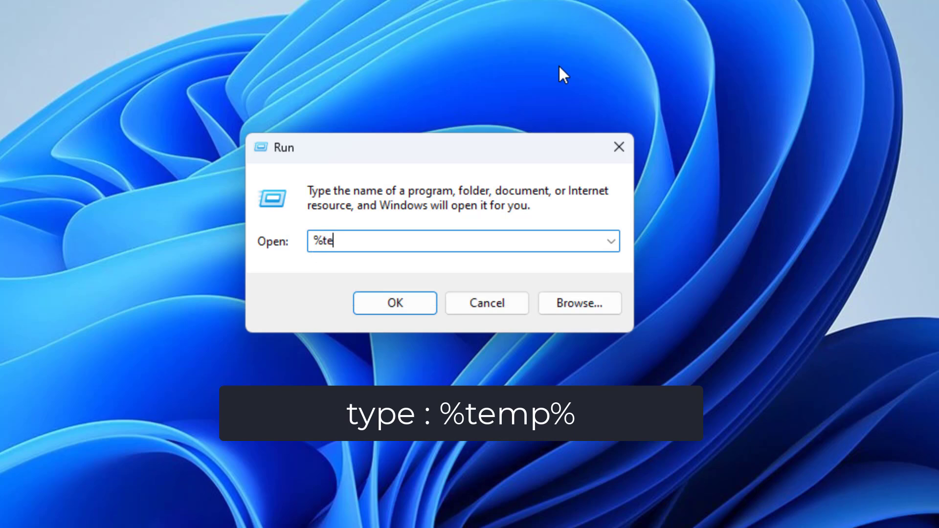
text(mp)
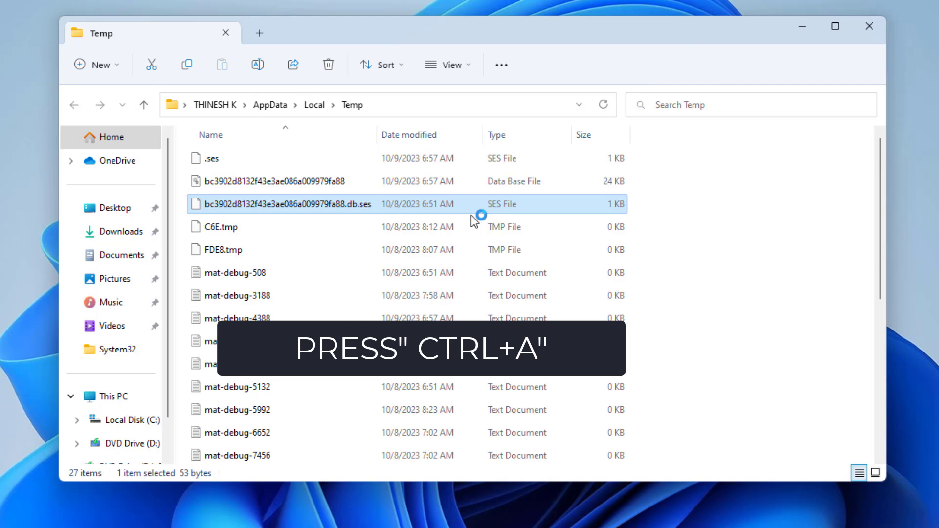
- Select all 27 items in the Temp folder and bring up their context menu
key(ctrl+a)
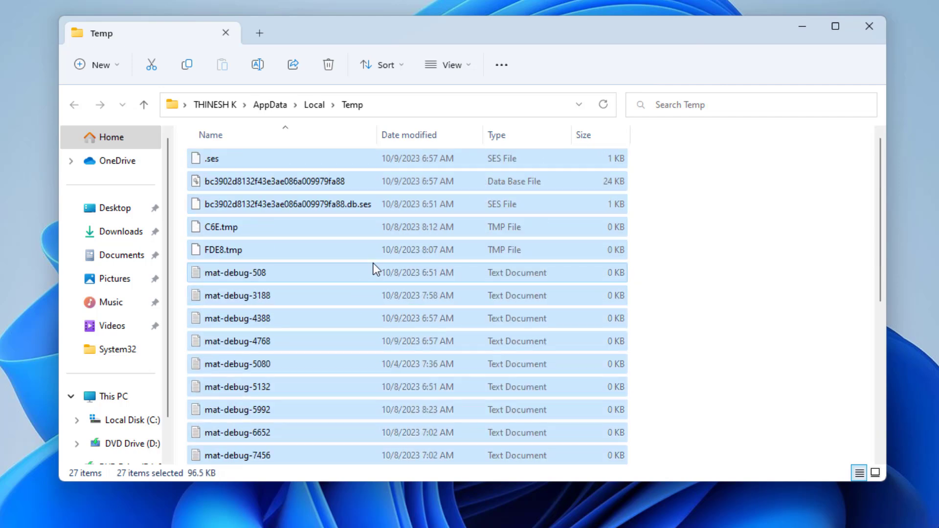
right_click(372, 273)
text(run)
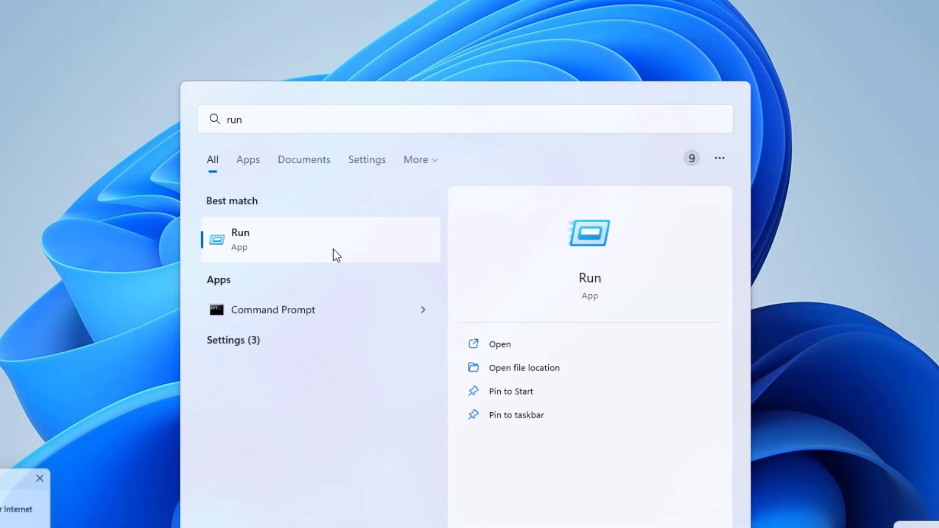
- Reopen Run and submit 'temp' to reach the system-wide Temp folder
click(240, 240)
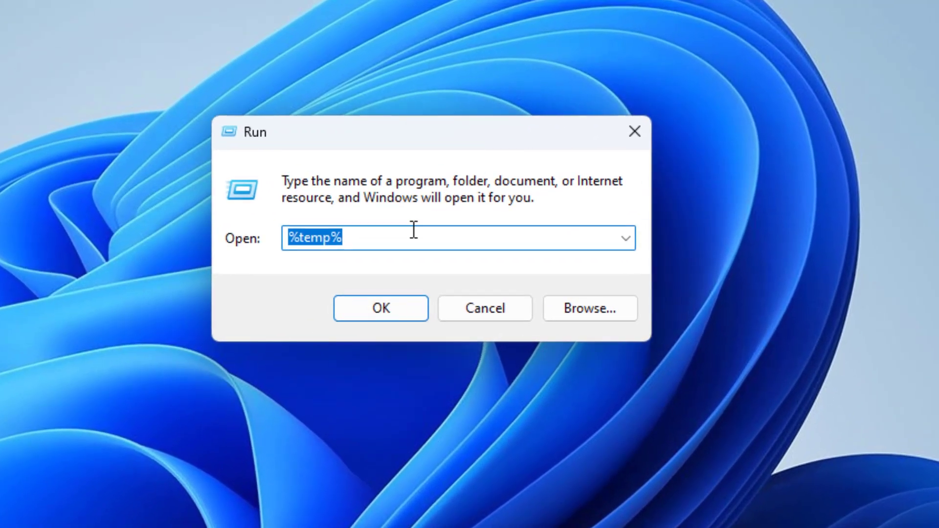
text(temp)
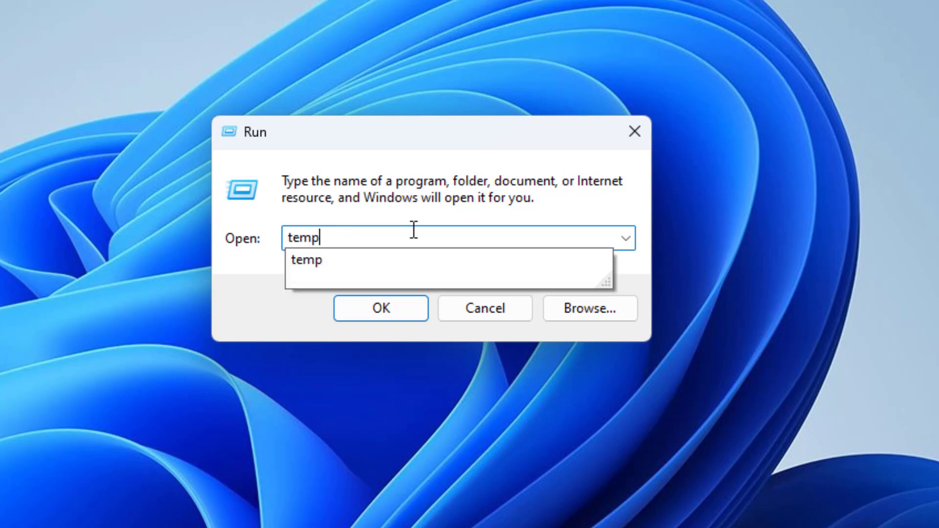
click(380, 308)
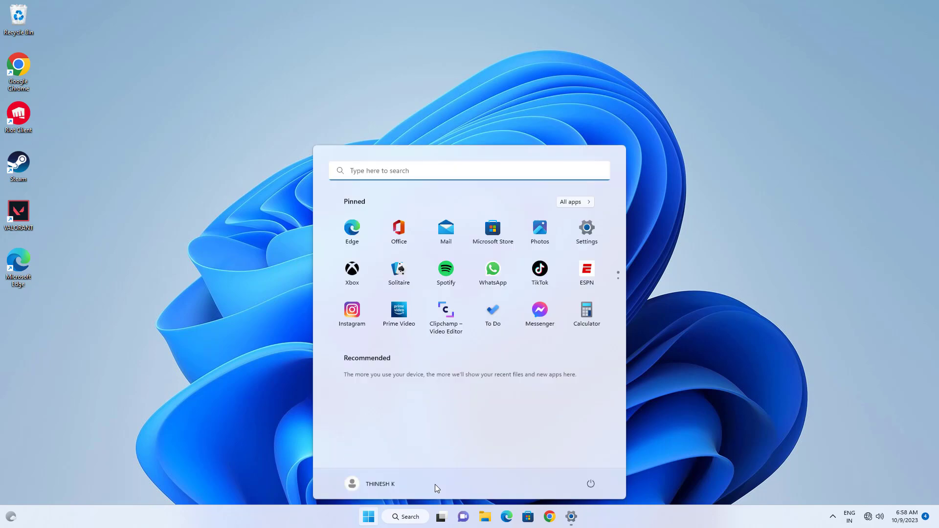
- Dismiss the Start menu, leaving an empty desktop
click(591, 483)
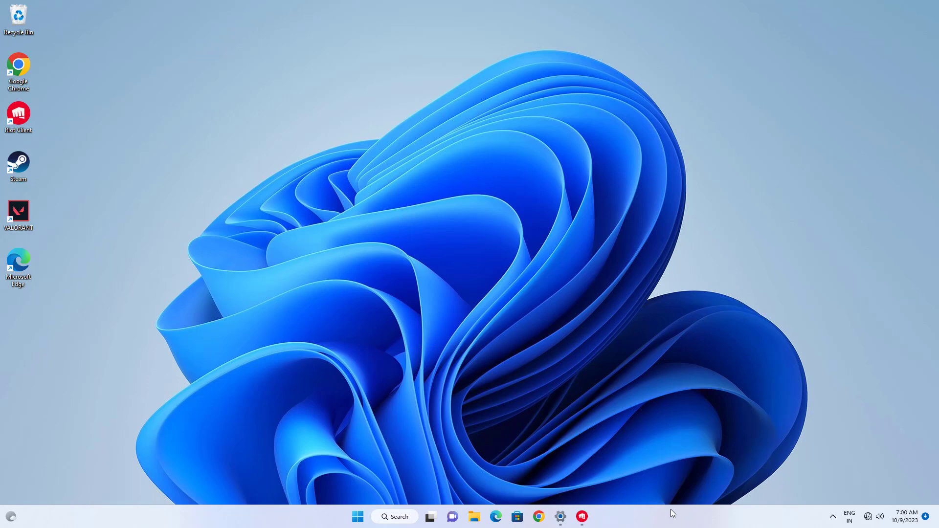
mouse_move(456, 338)
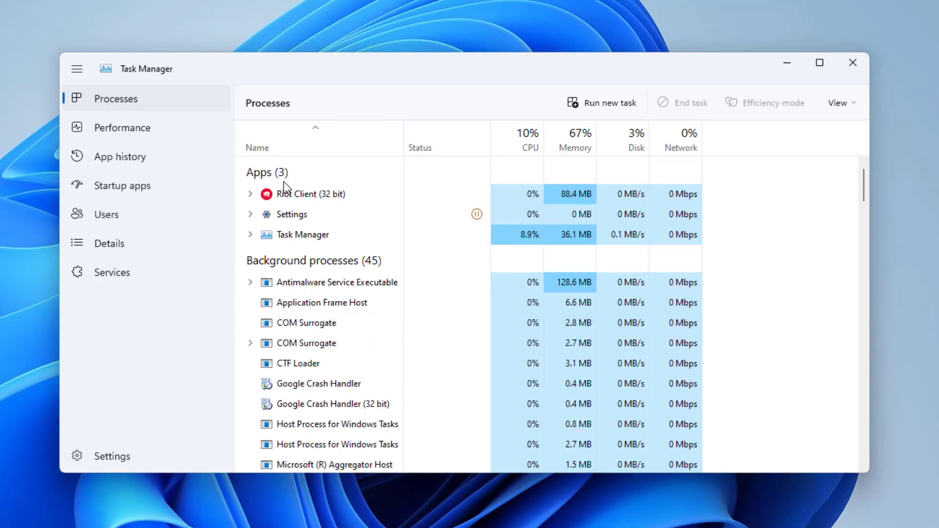
- End the Riot Client task in Task Manager, then minimize Task Manager
right_click(310, 194)
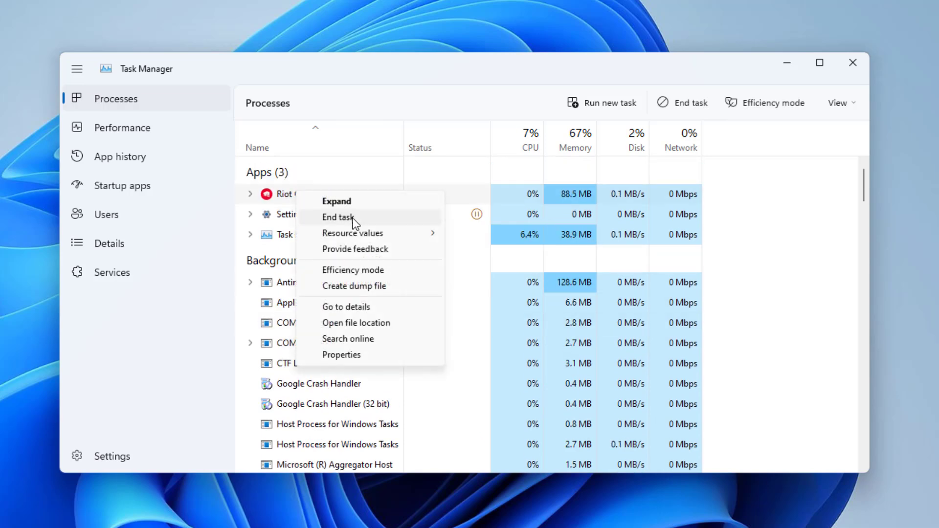
click(340, 217)
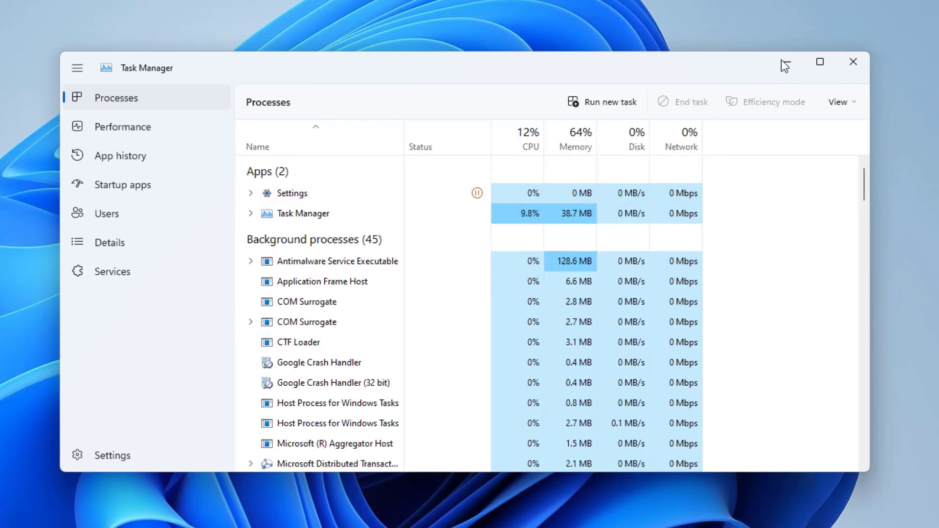
click(854, 62)
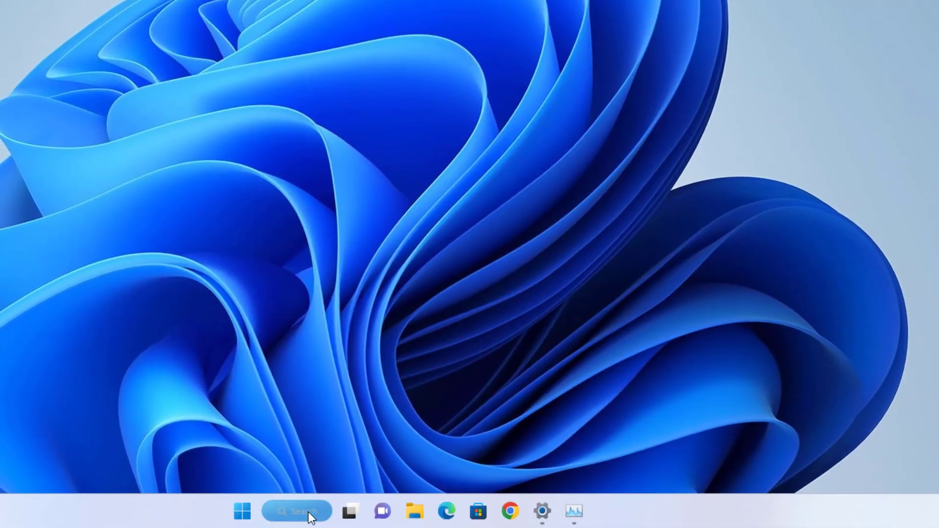
- Find Services, try starting vgc from its Properties, and confirm with OK
click(297, 512)
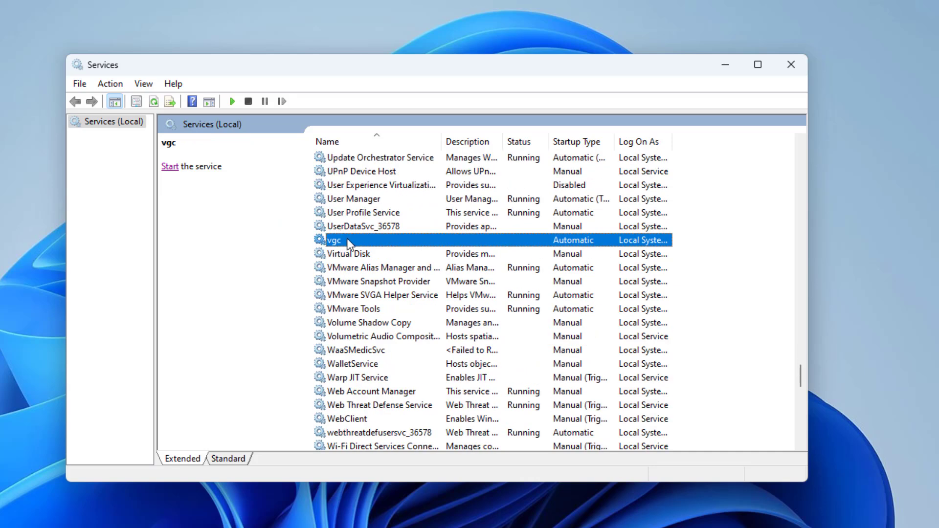
right_click(334, 241)
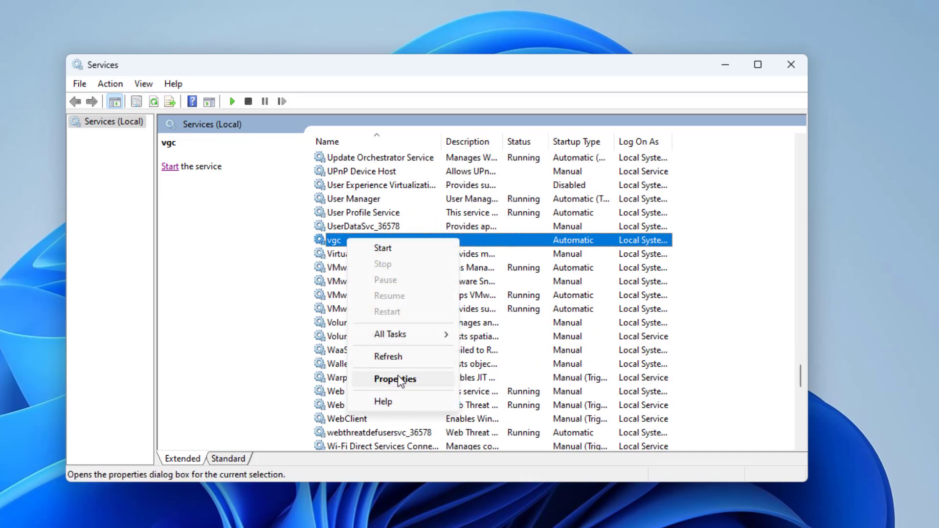
click(394, 379)
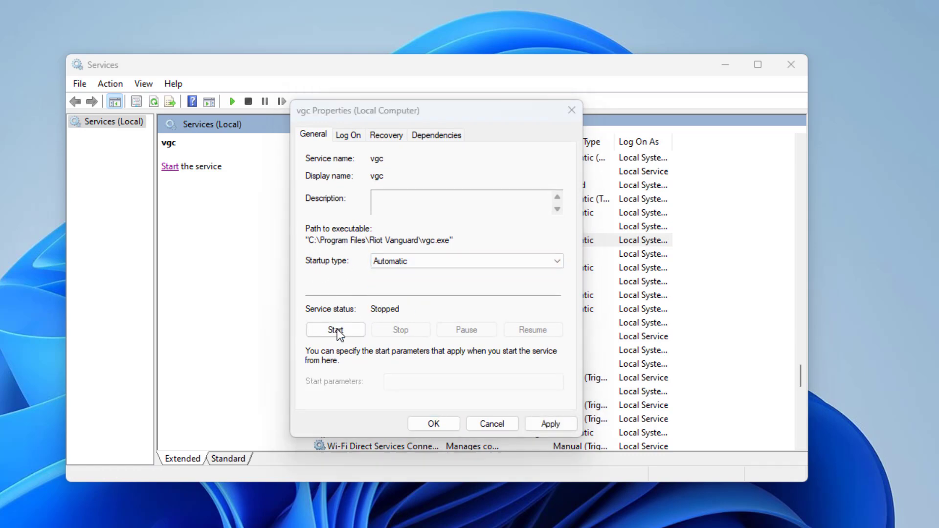
click(335, 329)
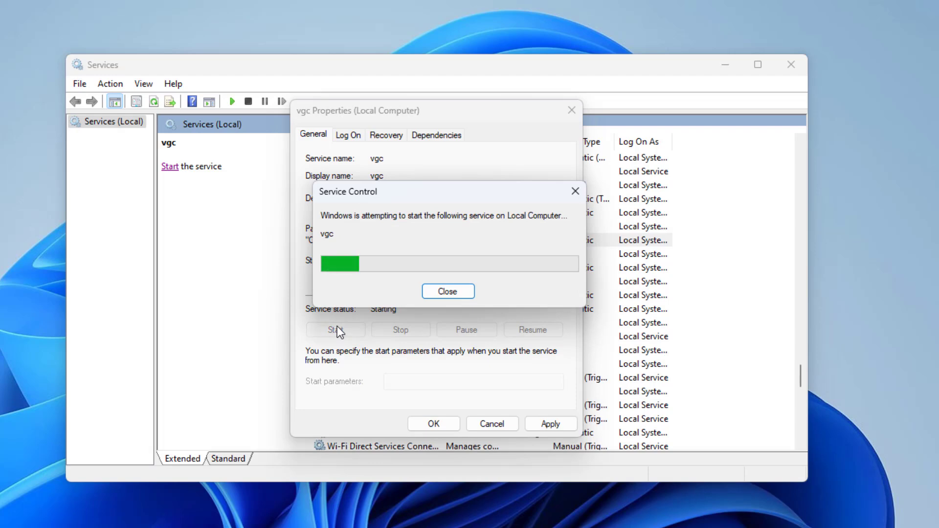
click(448, 291)
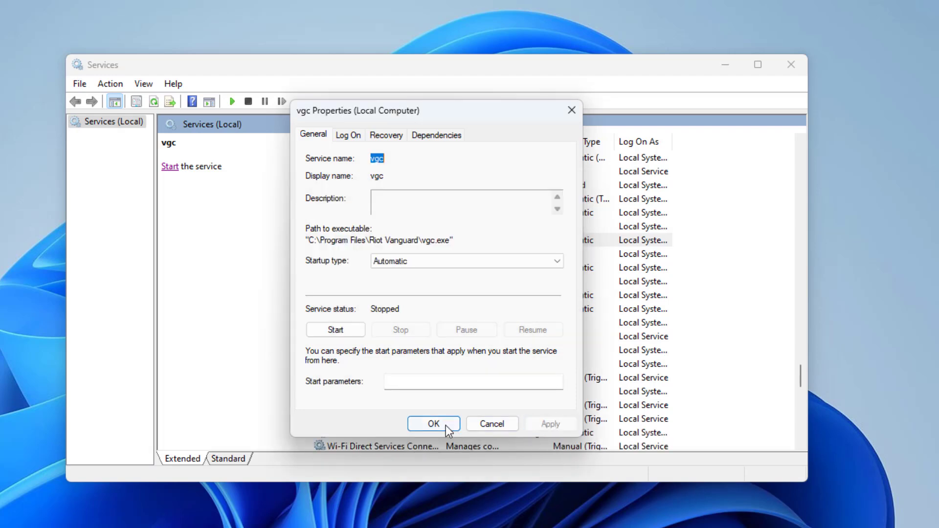
click(434, 424)
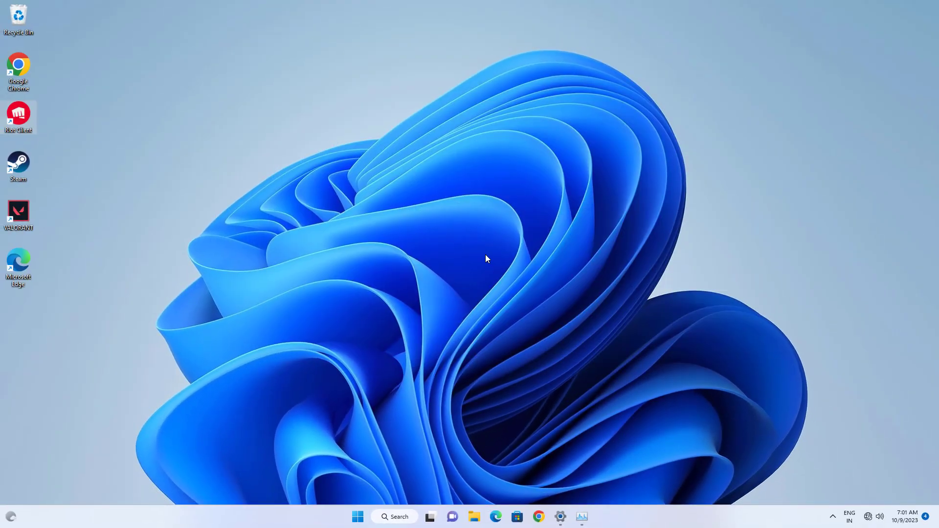
- Restart the PC from the Start menu's power options
click(357, 517)
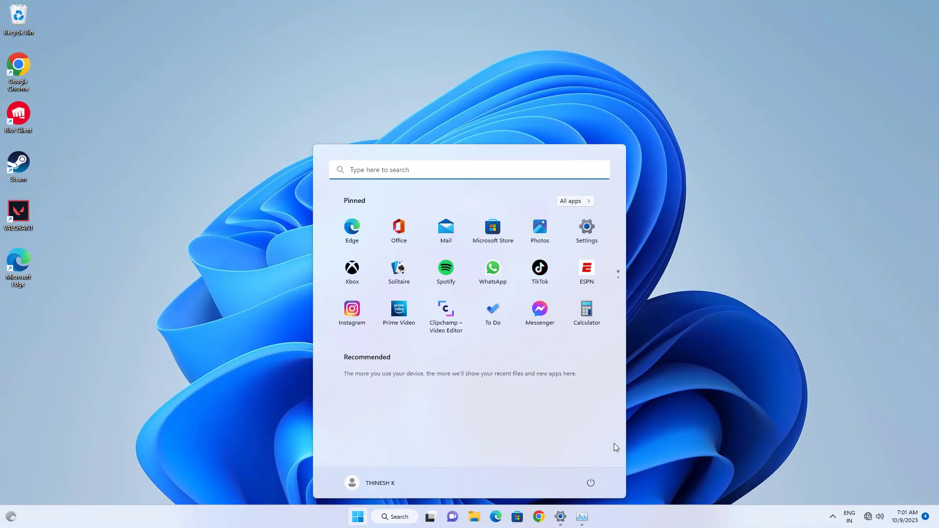
click(590, 483)
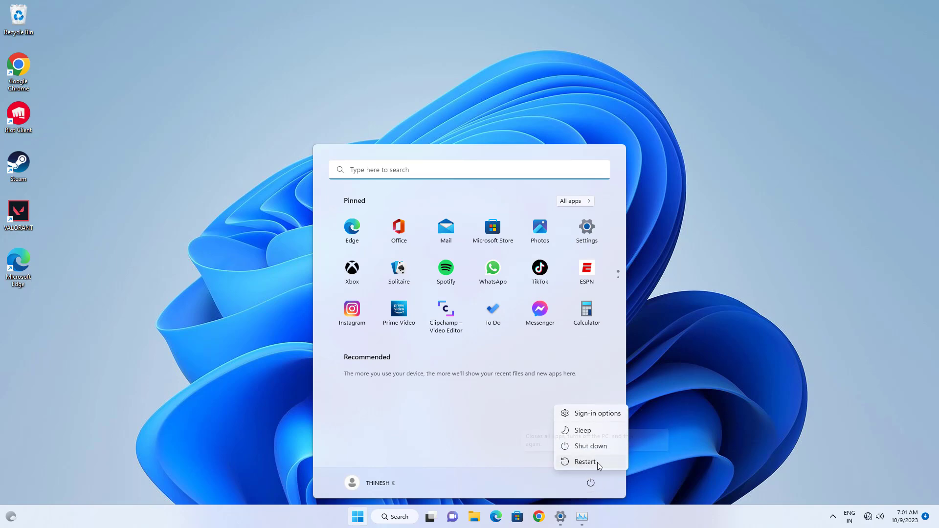
click(585, 462)
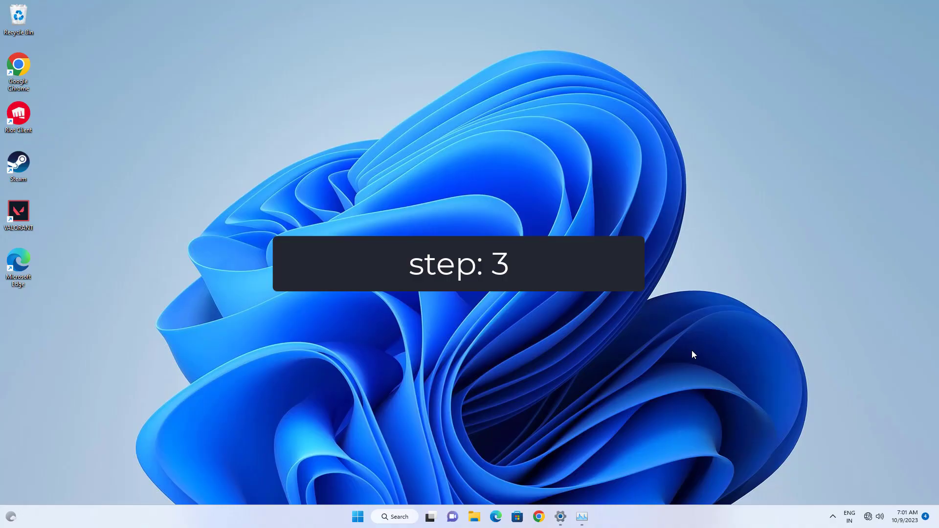
click(395, 517)
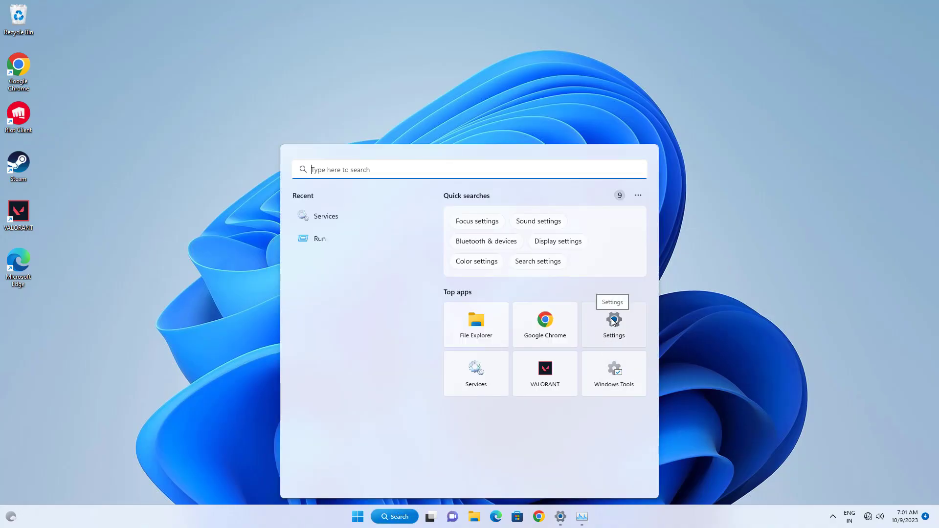
- Launch Settings from the search panel's Top apps
click(614, 320)
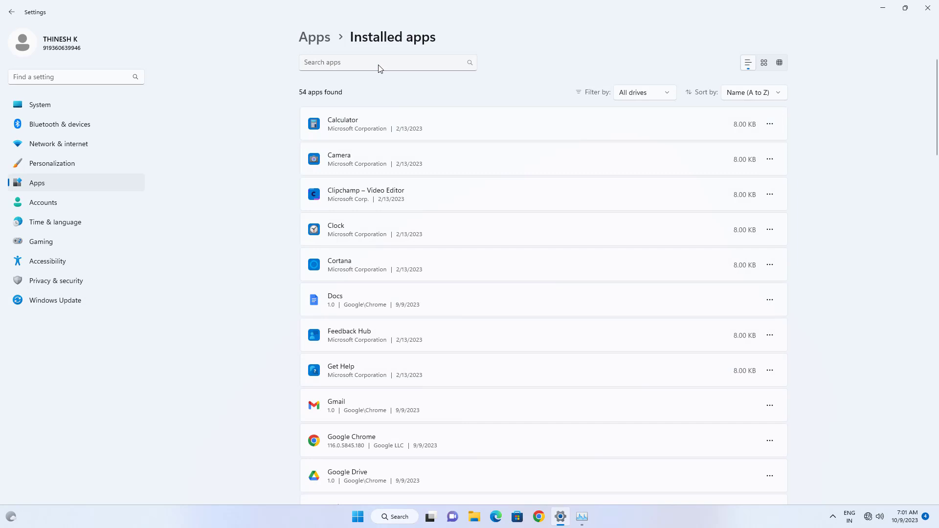
- Filter installed apps by 'van', open Riot Vanguard's actions menu, then close Settings
click(387, 62)
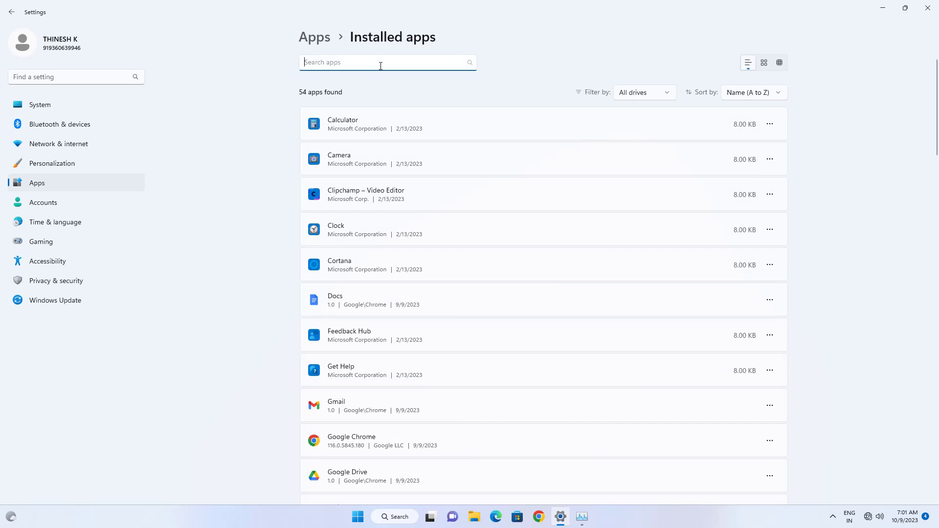
text(van)
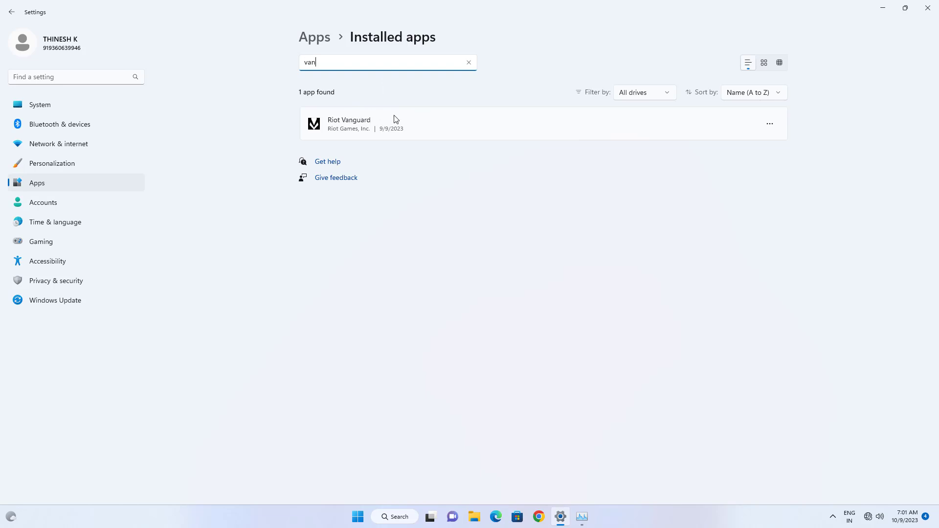
click(769, 124)
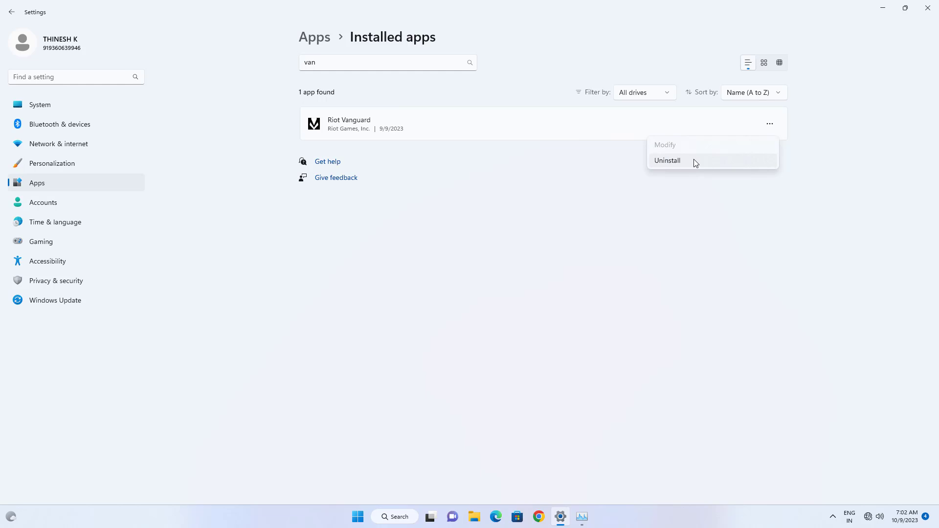
mouse_move(928, 8)
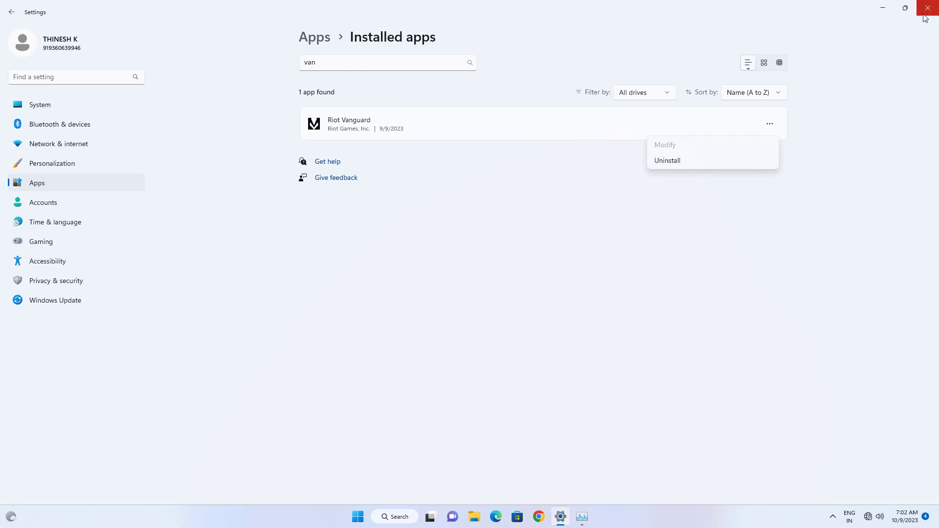
click(928, 7)
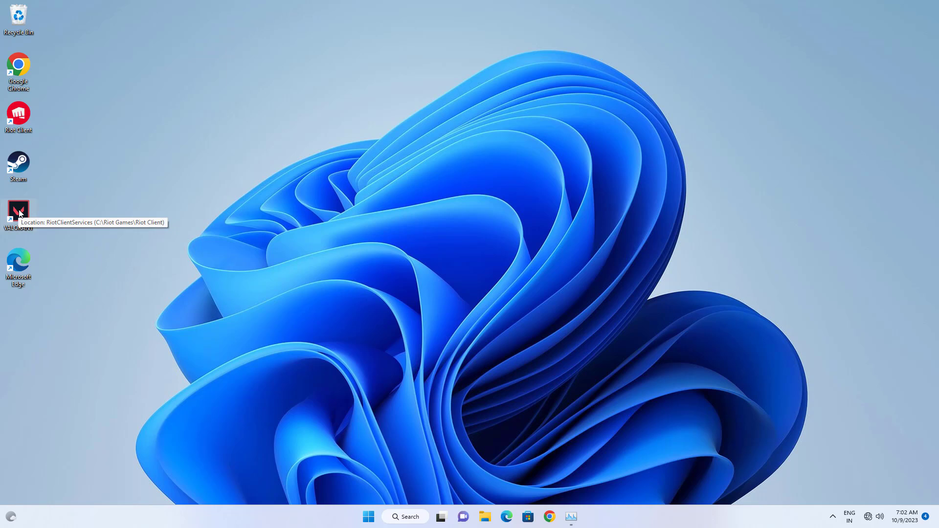
mouse_move(421, 193)
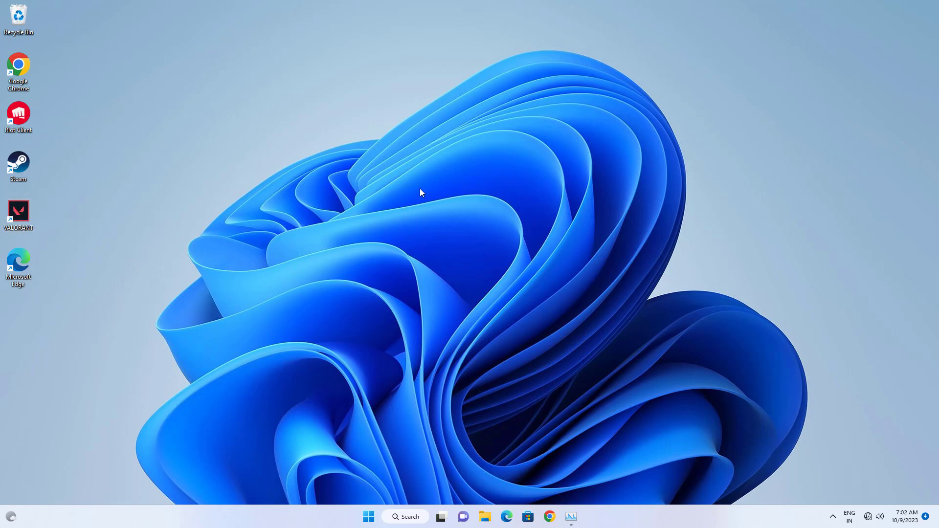